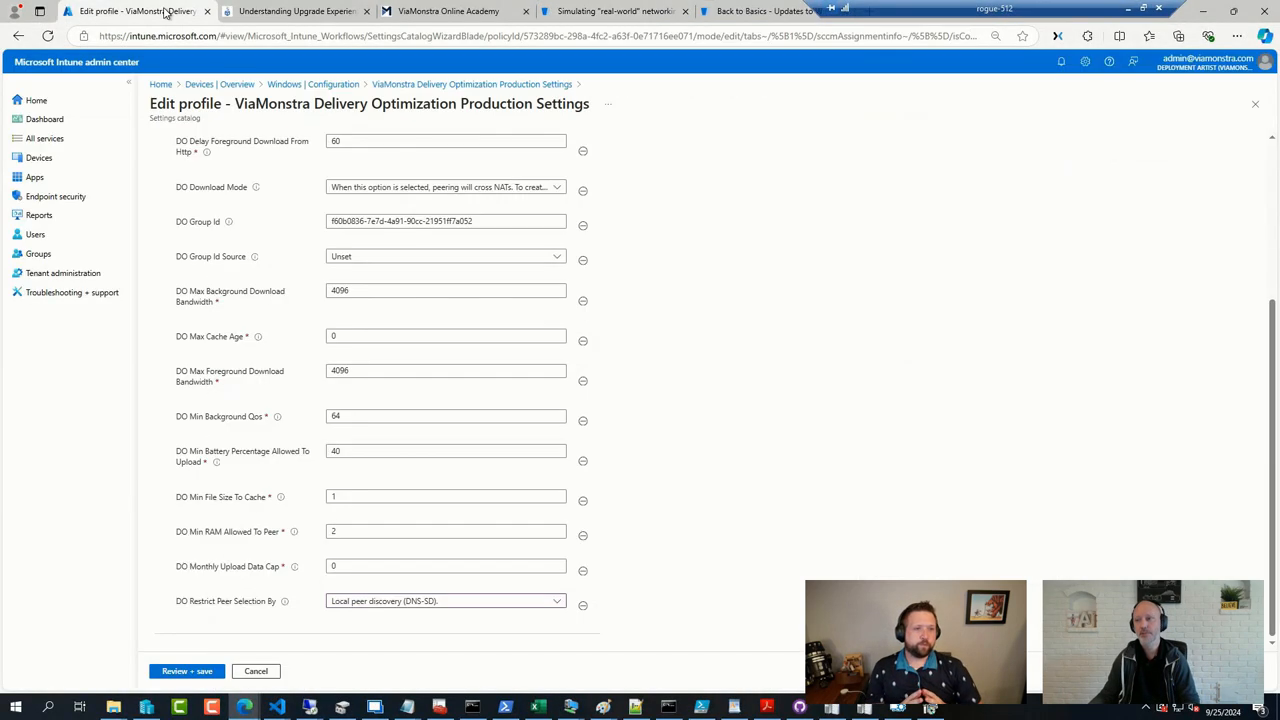
mouse_move(39, 158)
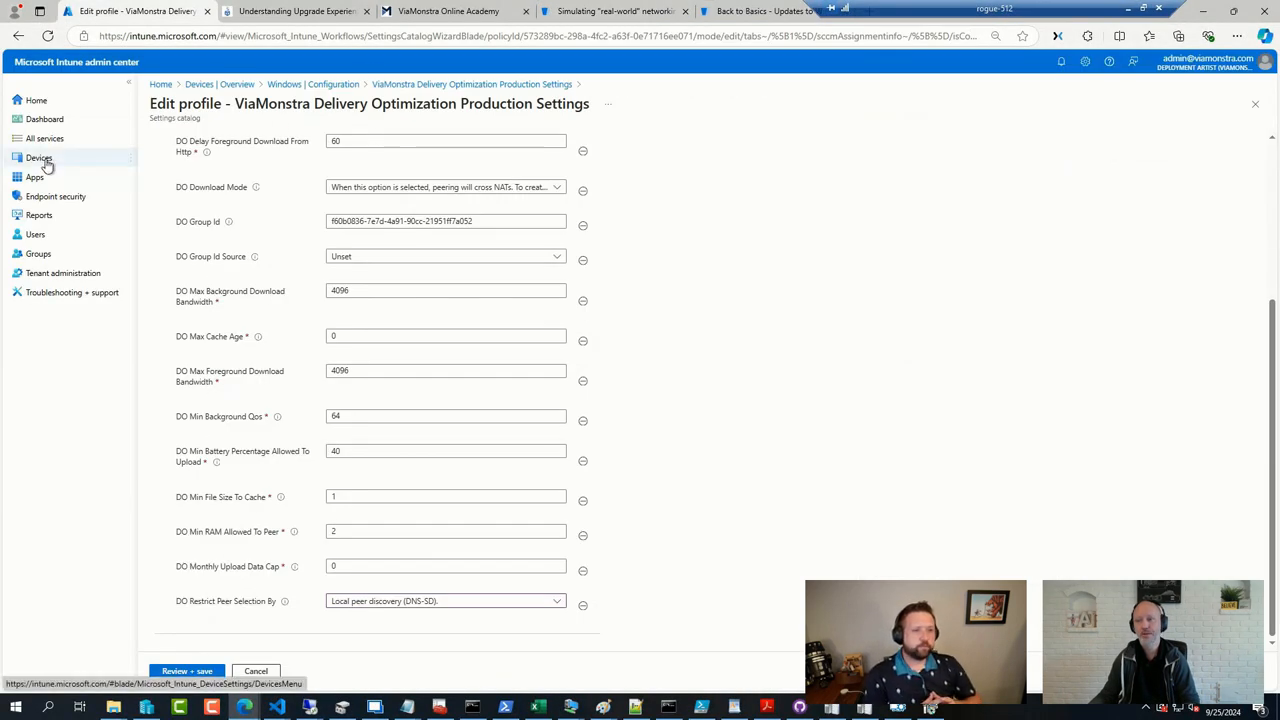
- Navigate from the profile editor to Devices > Windows > Windows 10 and later updates
click(38, 157)
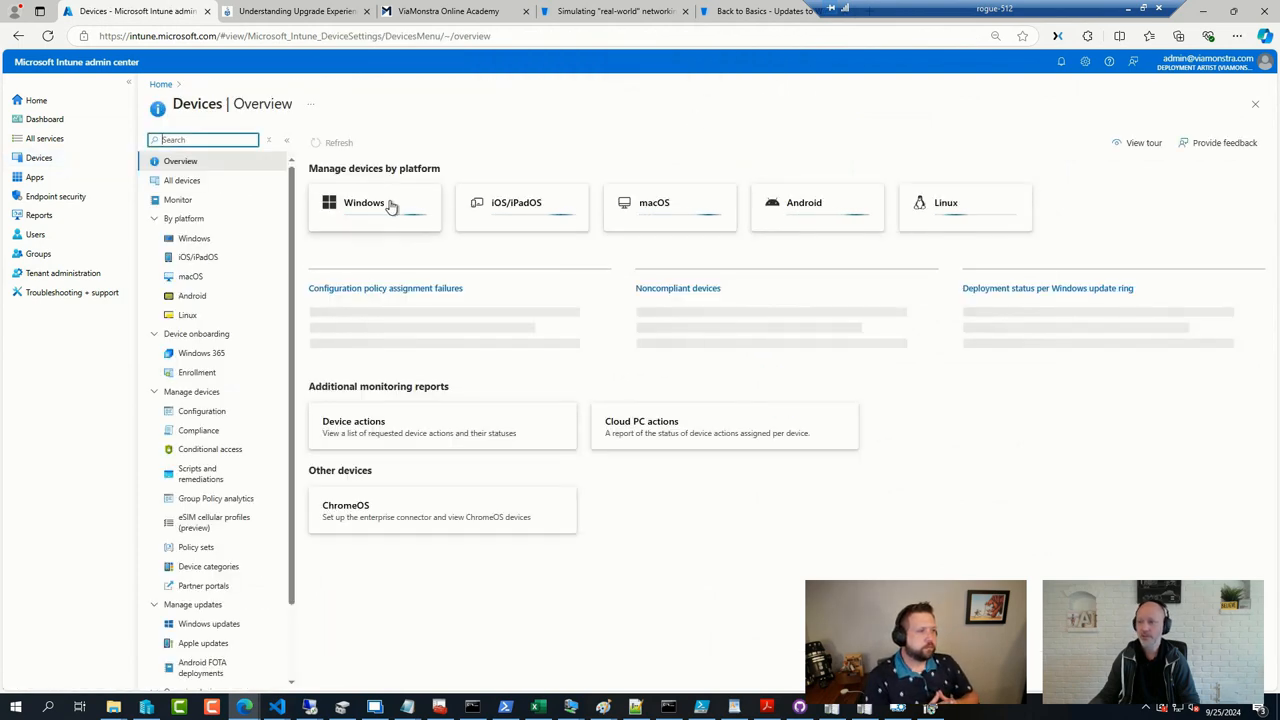
click(375, 207)
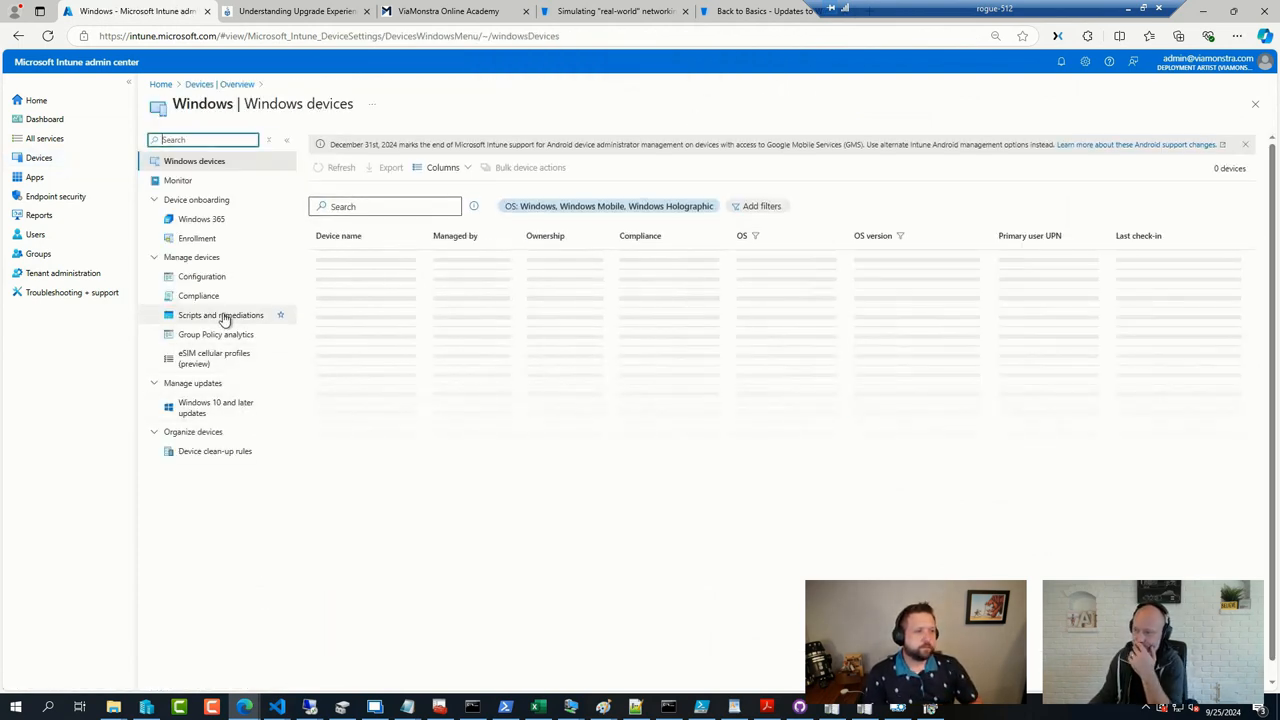
click(215, 408)
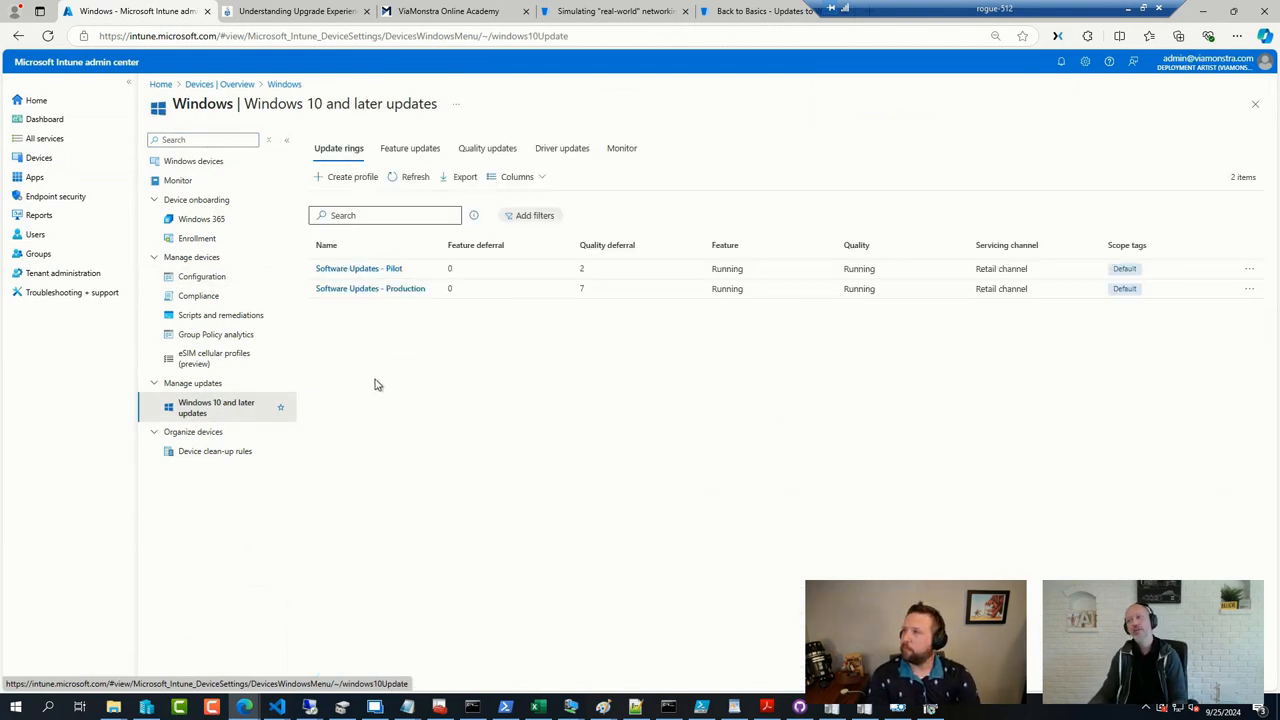
- Show the Feature updates list with the Windows 10 22H2 and Windows 11 22H2/23H2 profiles
click(410, 148)
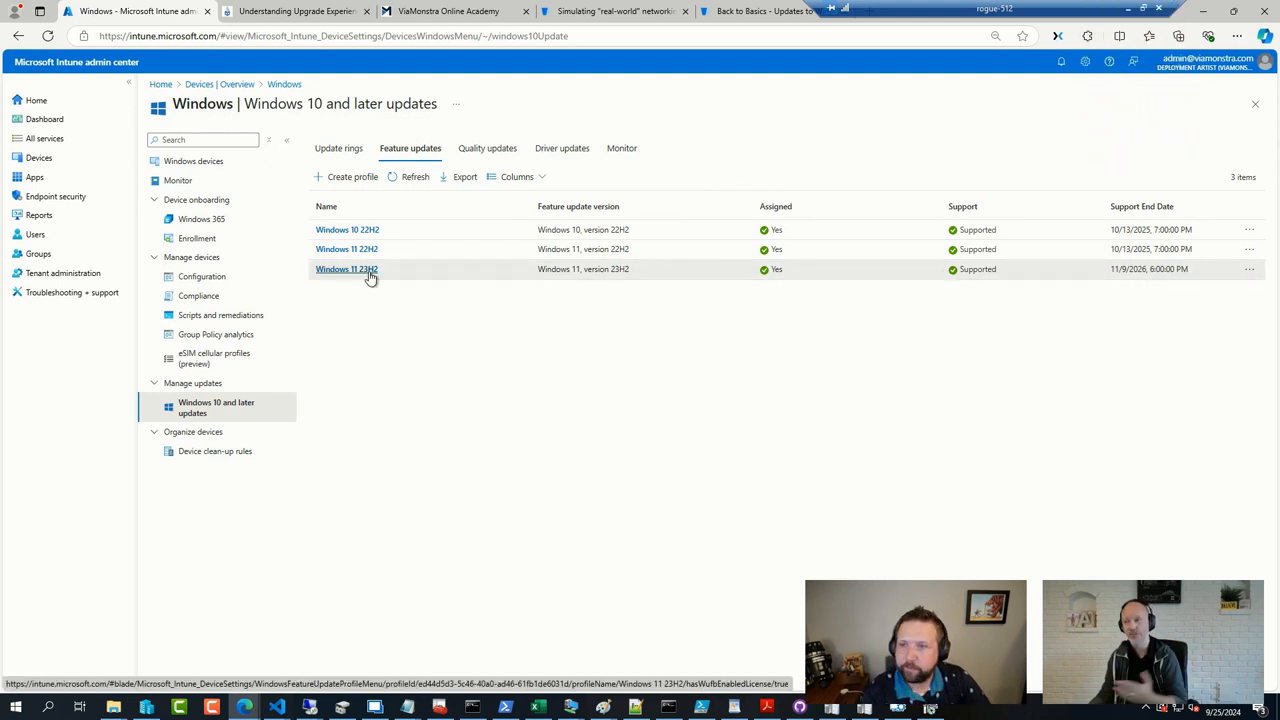
- Open the Windows 11 23H2 feature update profile and edit its deployment settings
click(347, 269)
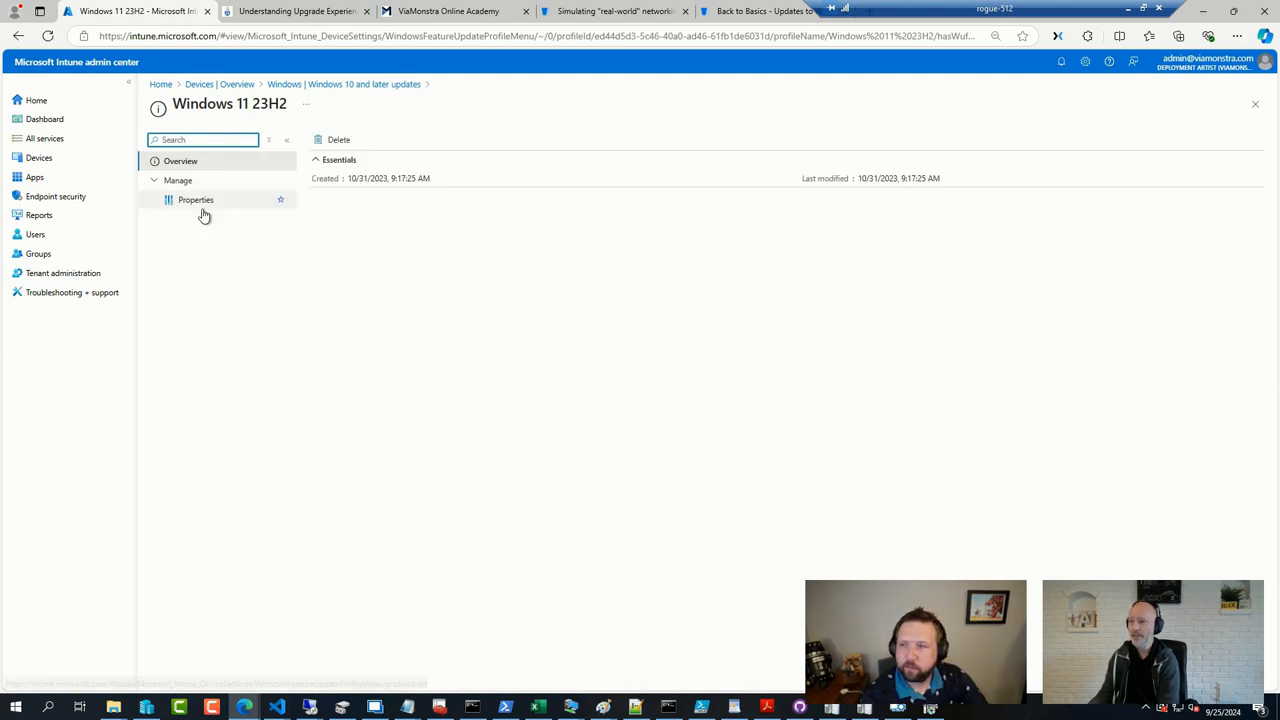
click(196, 199)
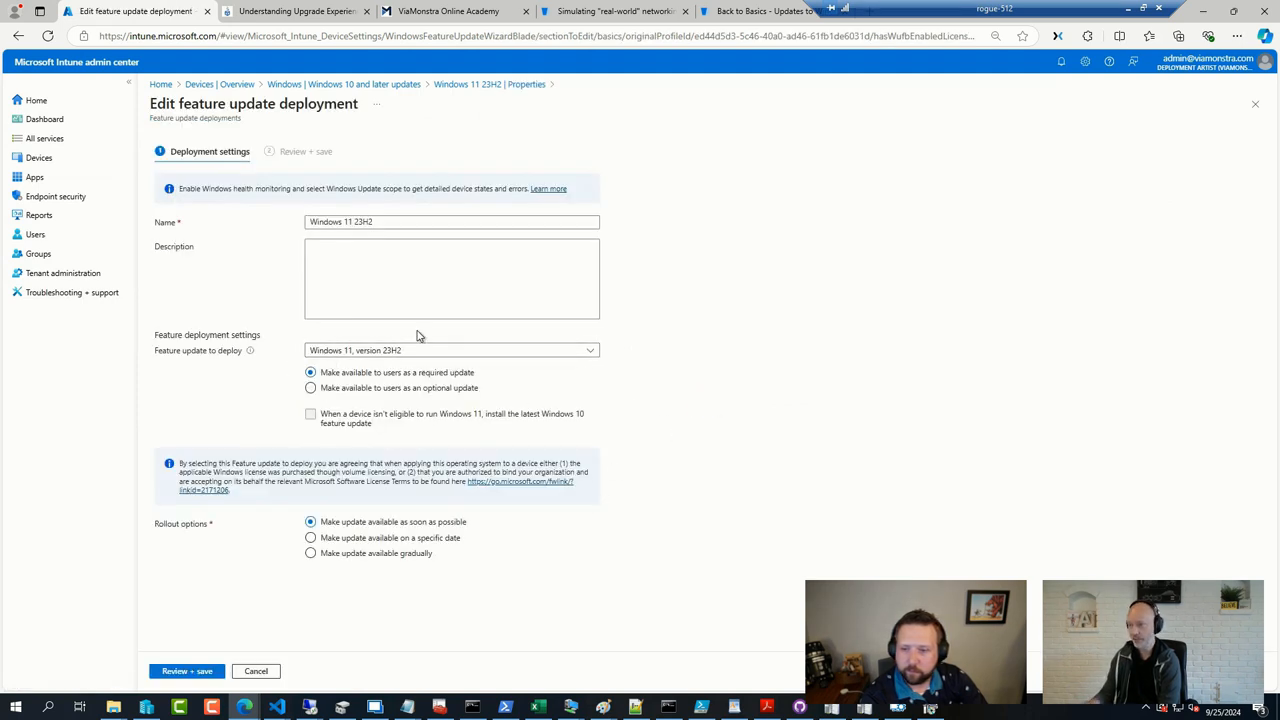
mouse_move(785, 432)
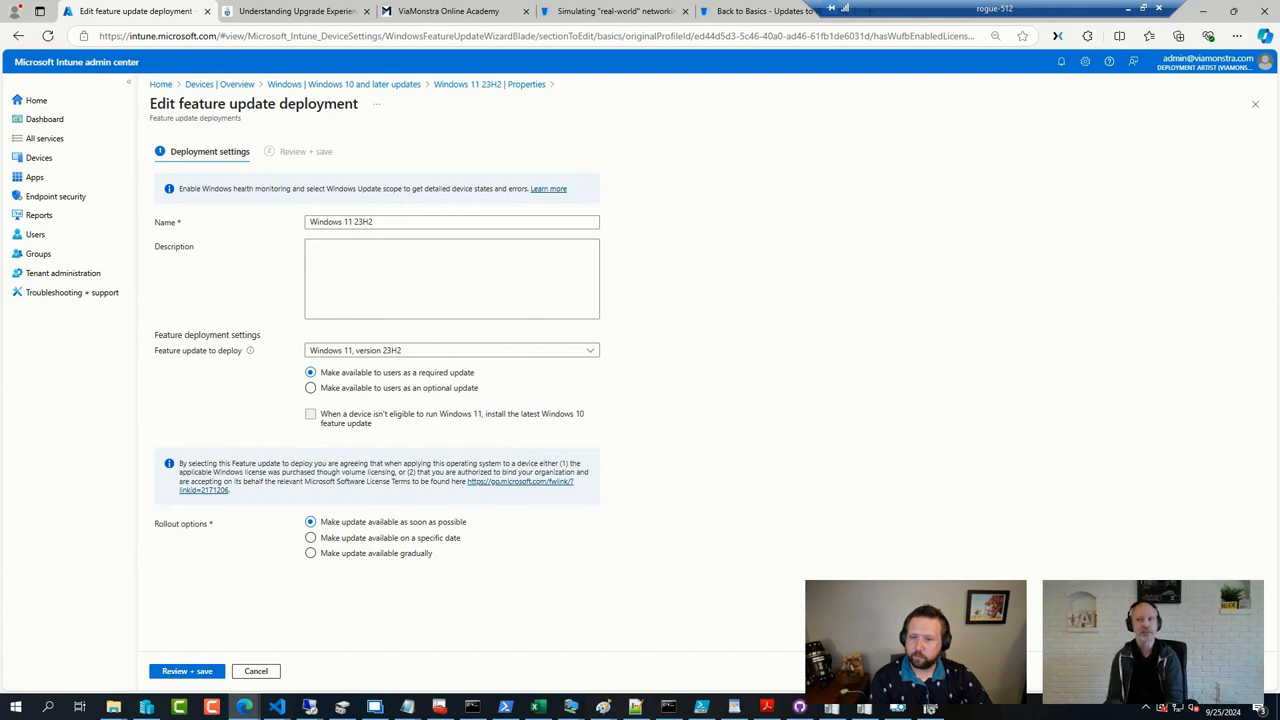
mouse_move(72, 292)
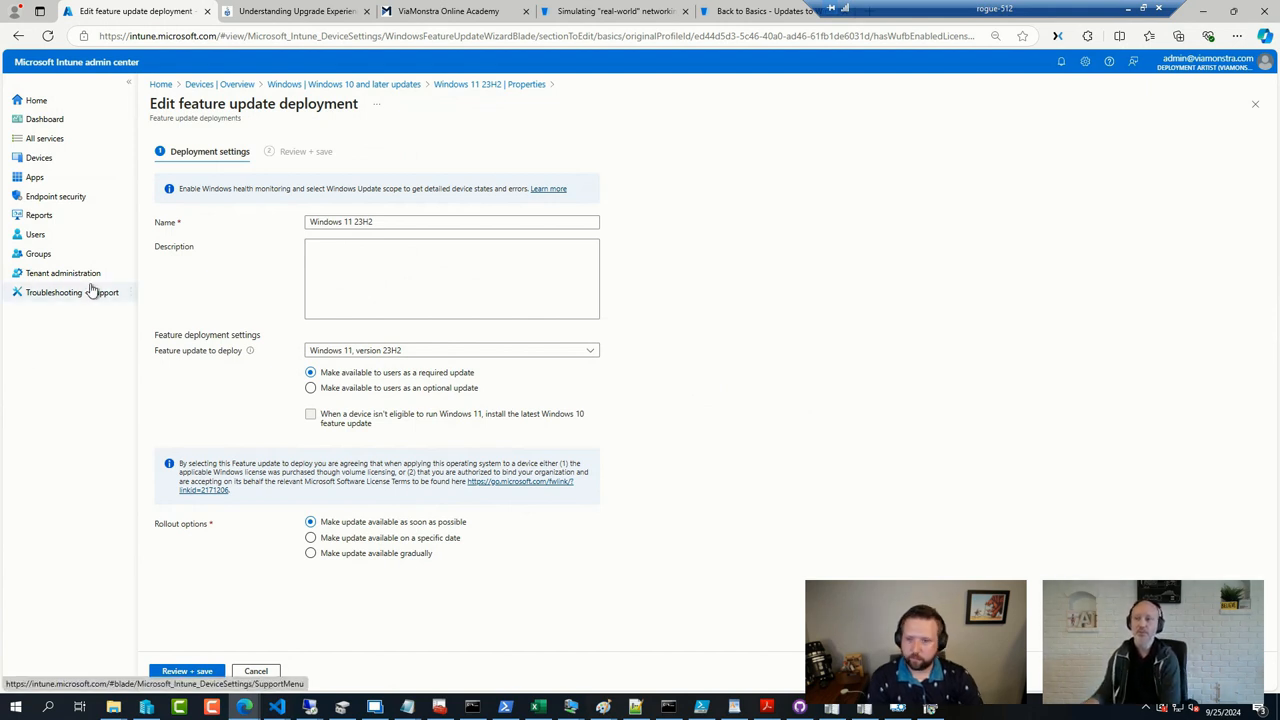
mouse_move(54, 292)
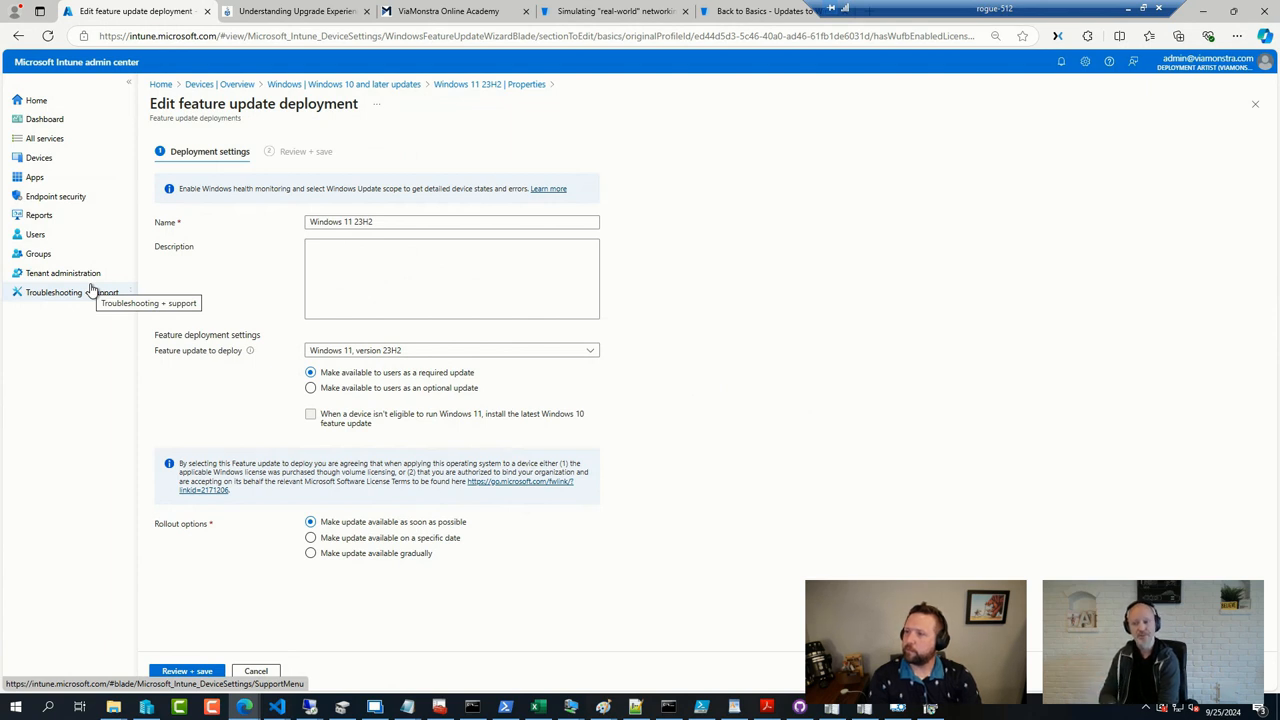
mouse_move(113, 707)
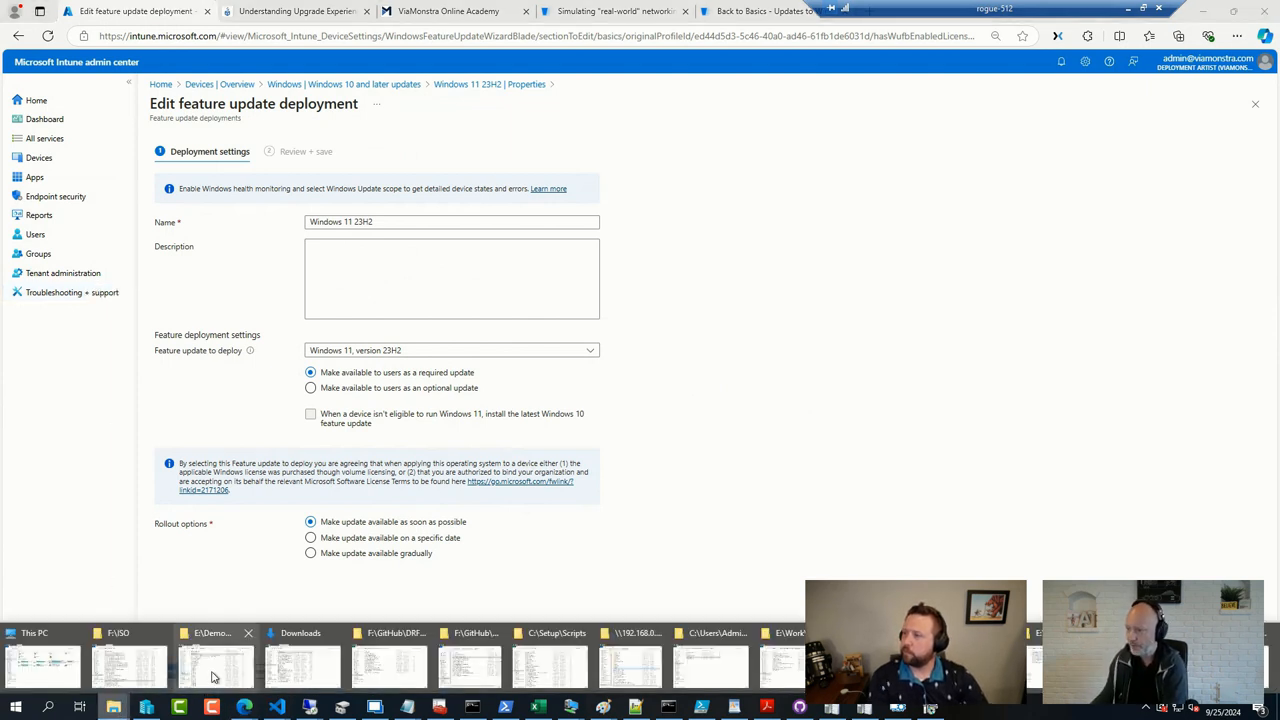
- Browse the Data2 drive to Work > Upgrading to Windows 11 masterclass > Resources
click(216, 665)
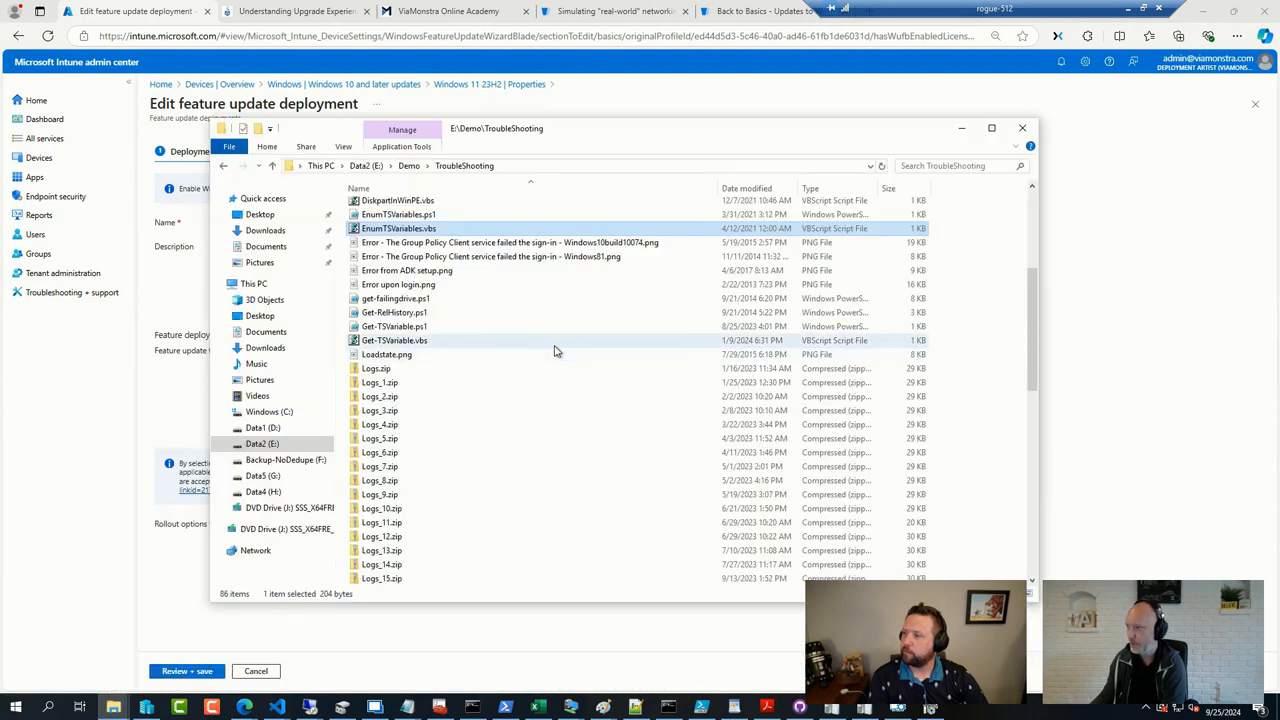
click(409, 165)
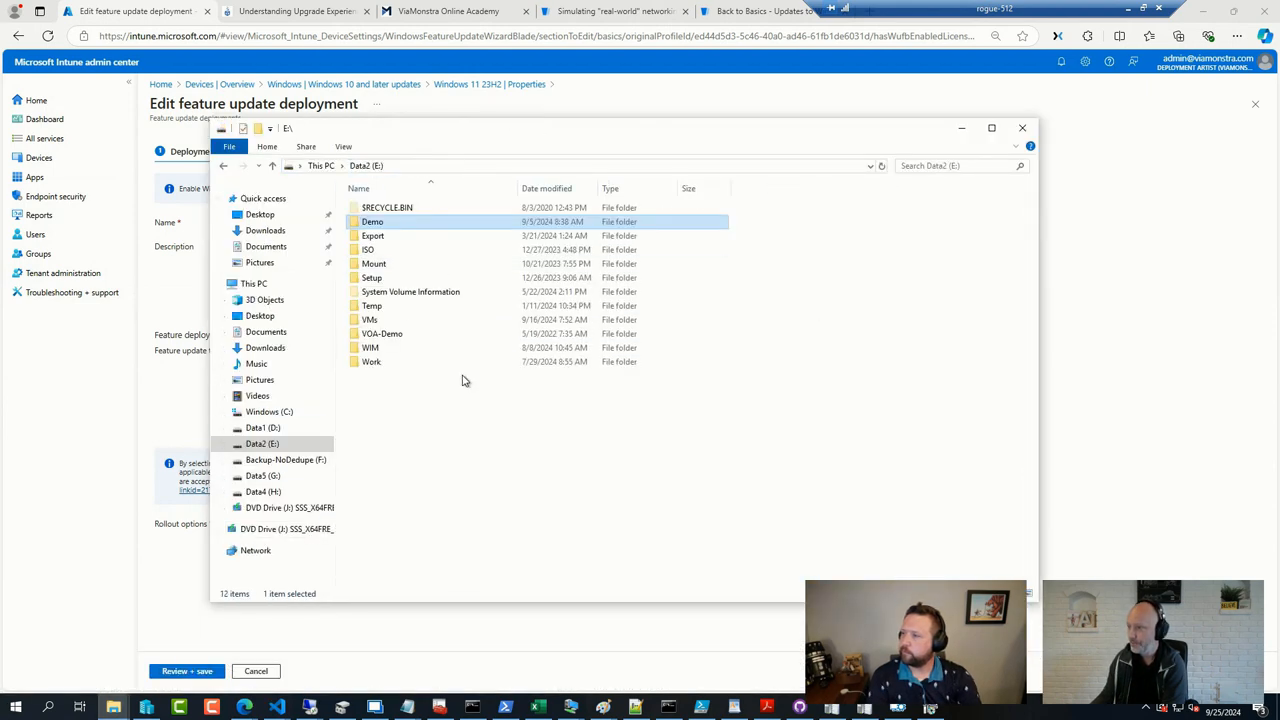
double_click(371, 361)
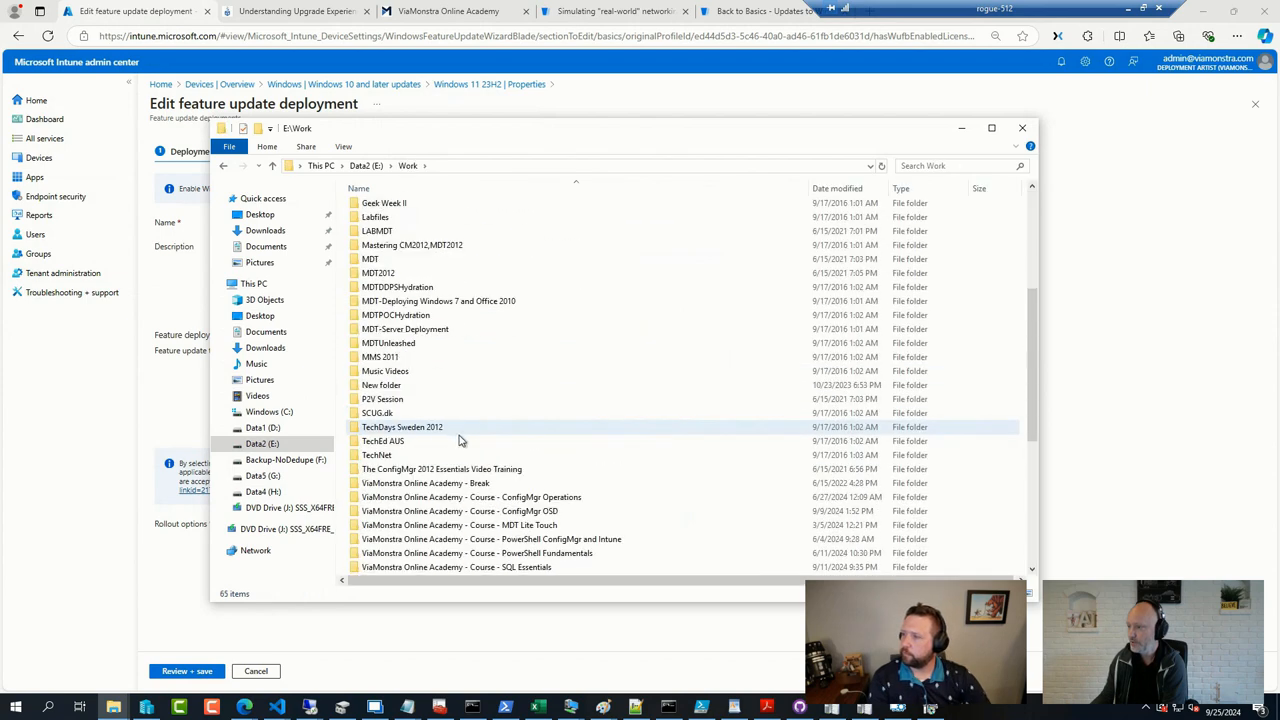
scroll(down, 3)
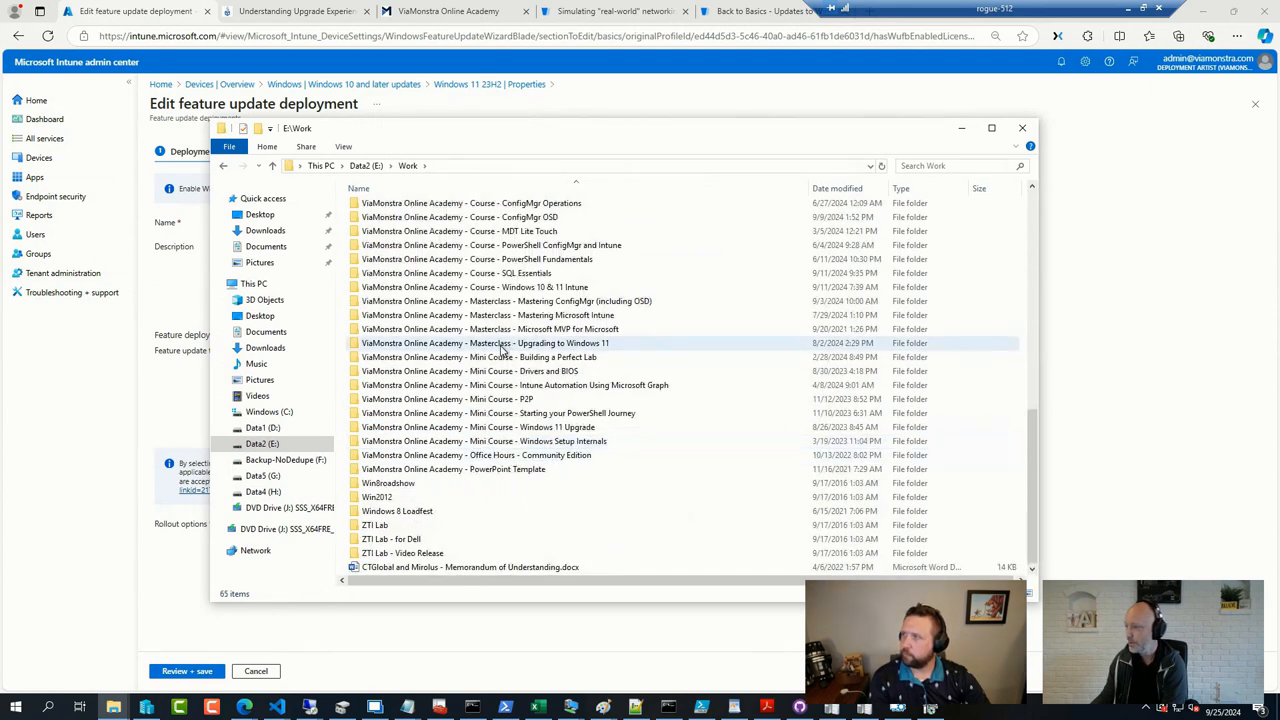
double_click(484, 343)
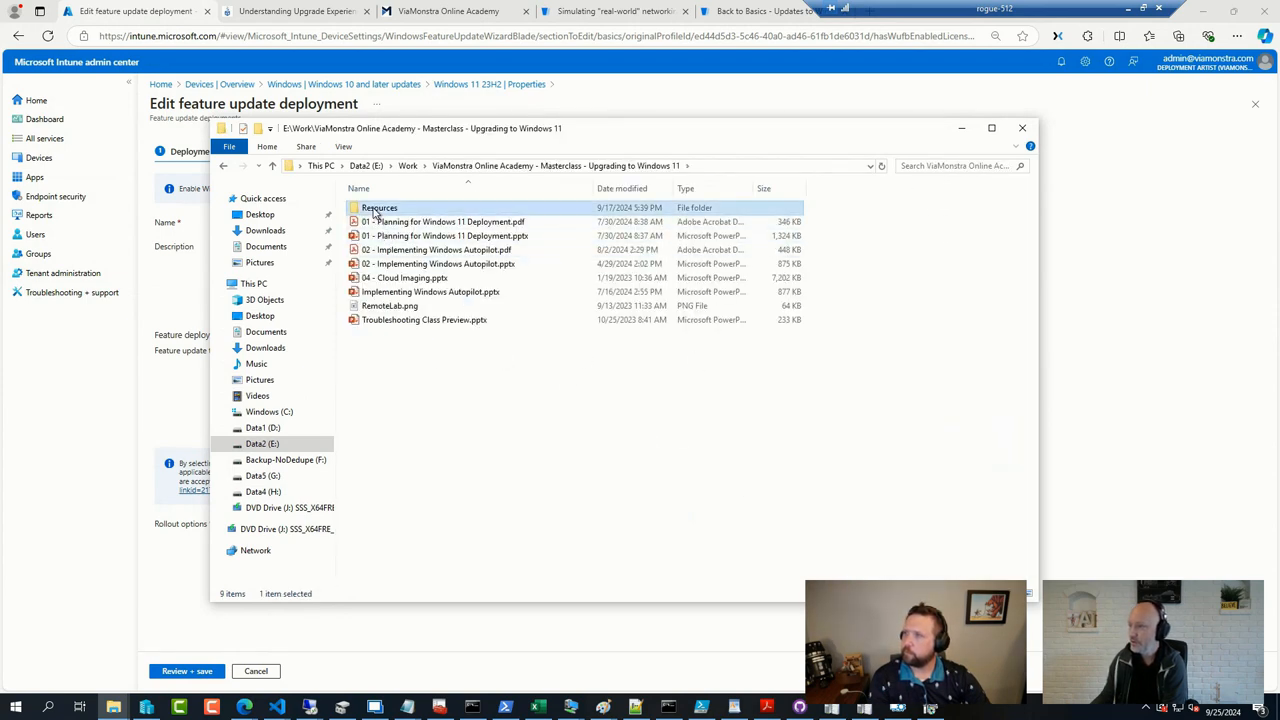
double_click(379, 207)
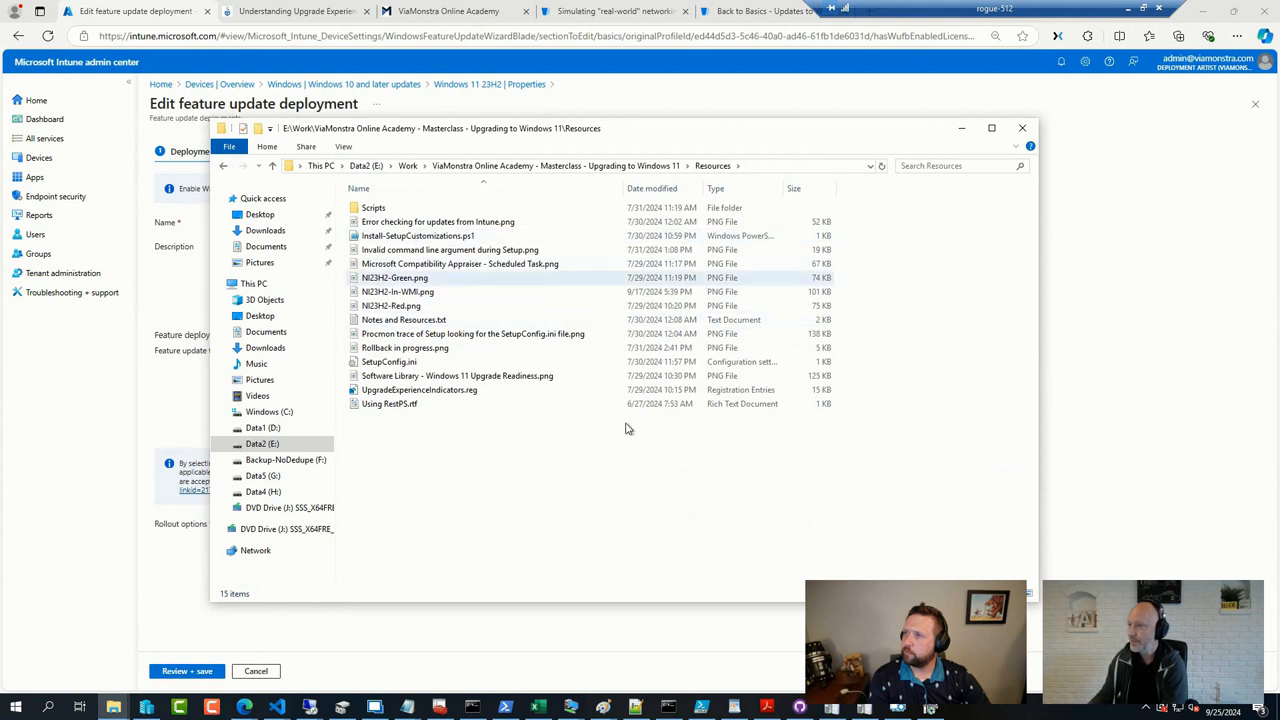
double_click(373, 207)
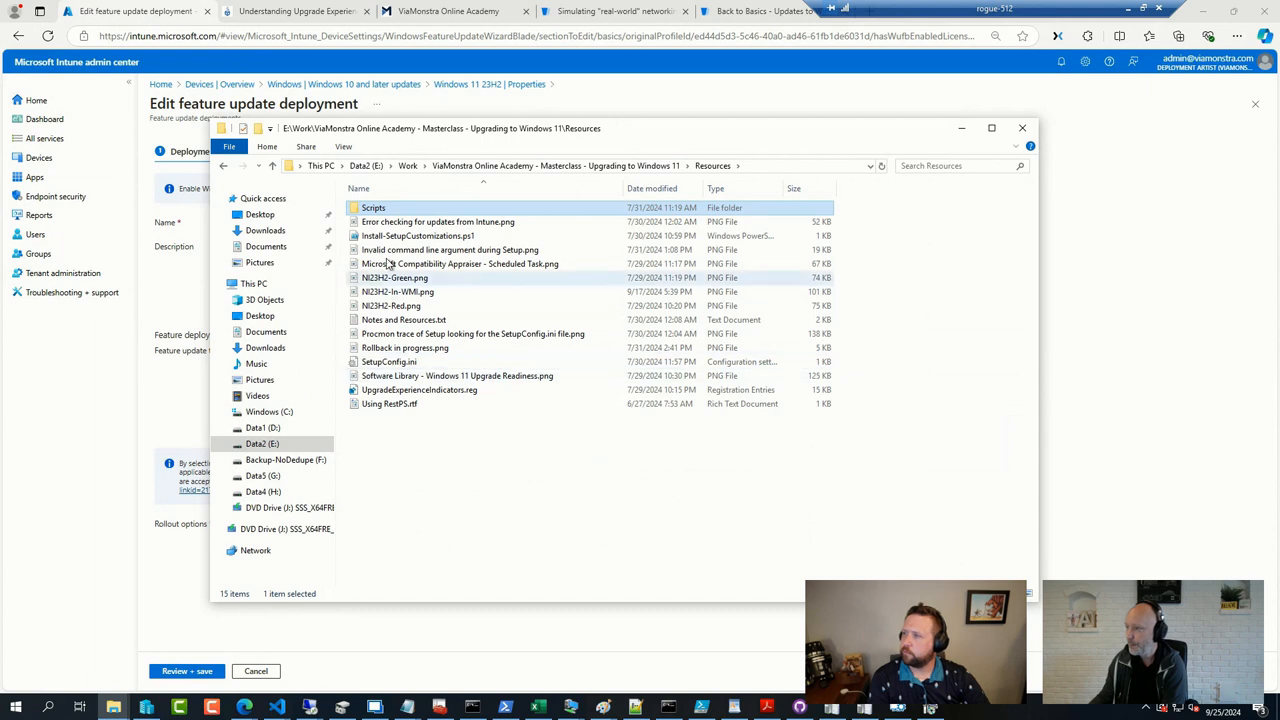
- Open Install-SetupCustomizations.ps1 for editing in PowerShell ISE
right_click(417, 235)
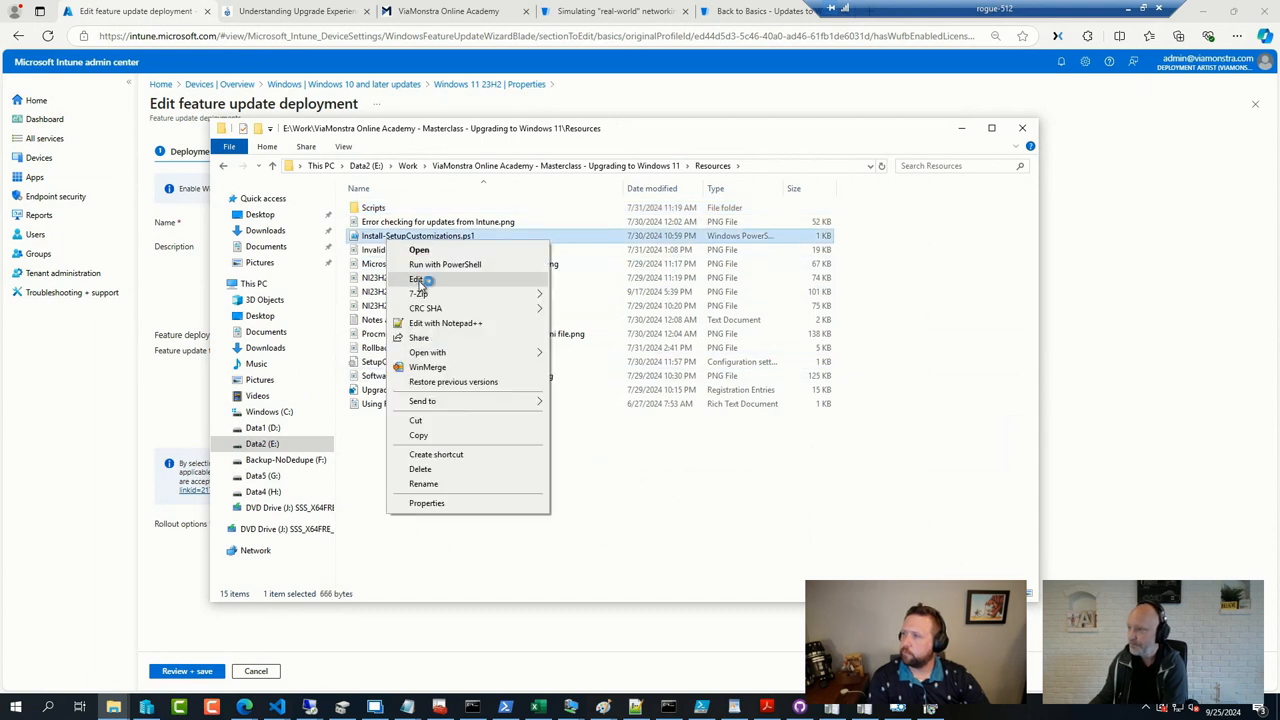
click(416, 278)
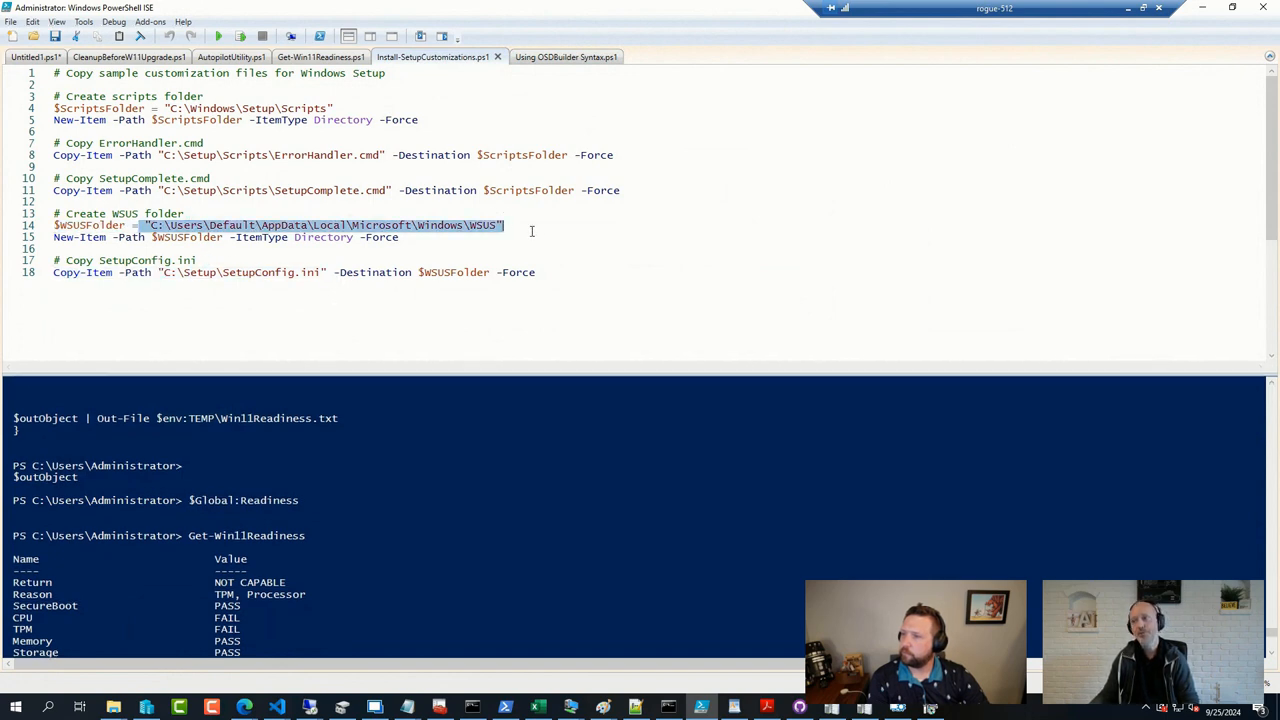
mouse_move(569, 221)
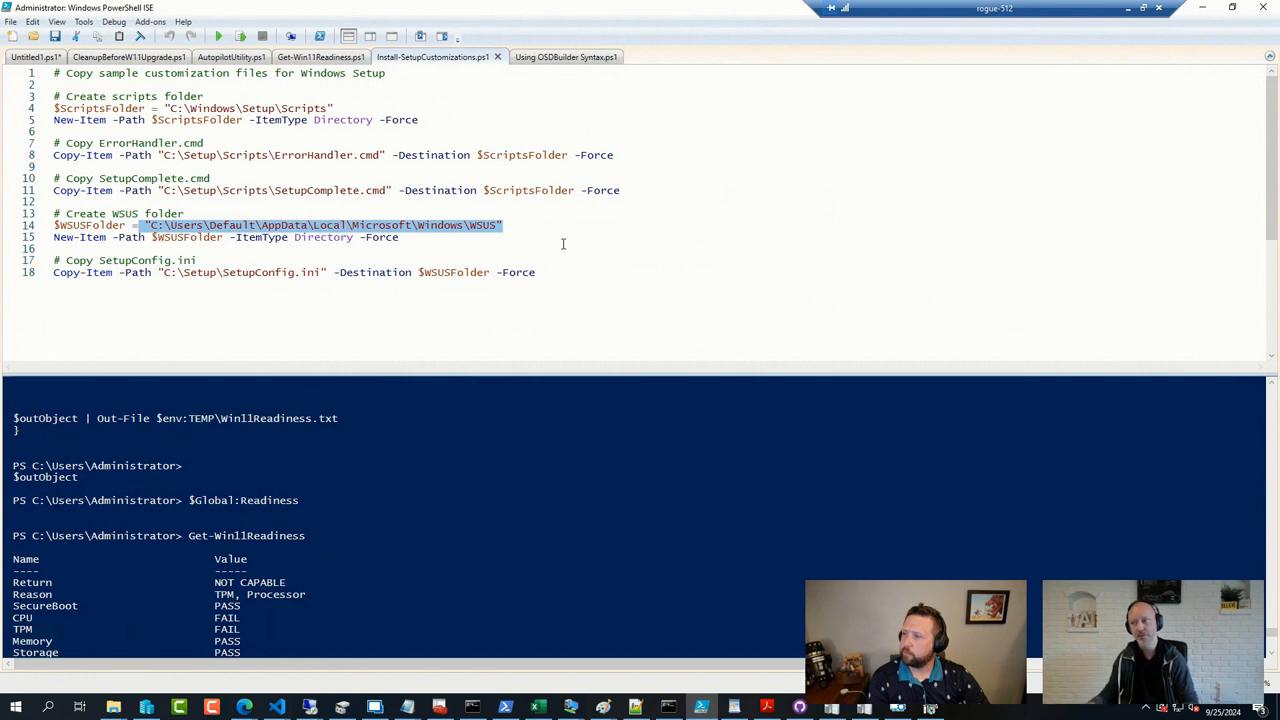
- Return to the Resources folder in File Explorer after reviewing the script
click(563, 244)
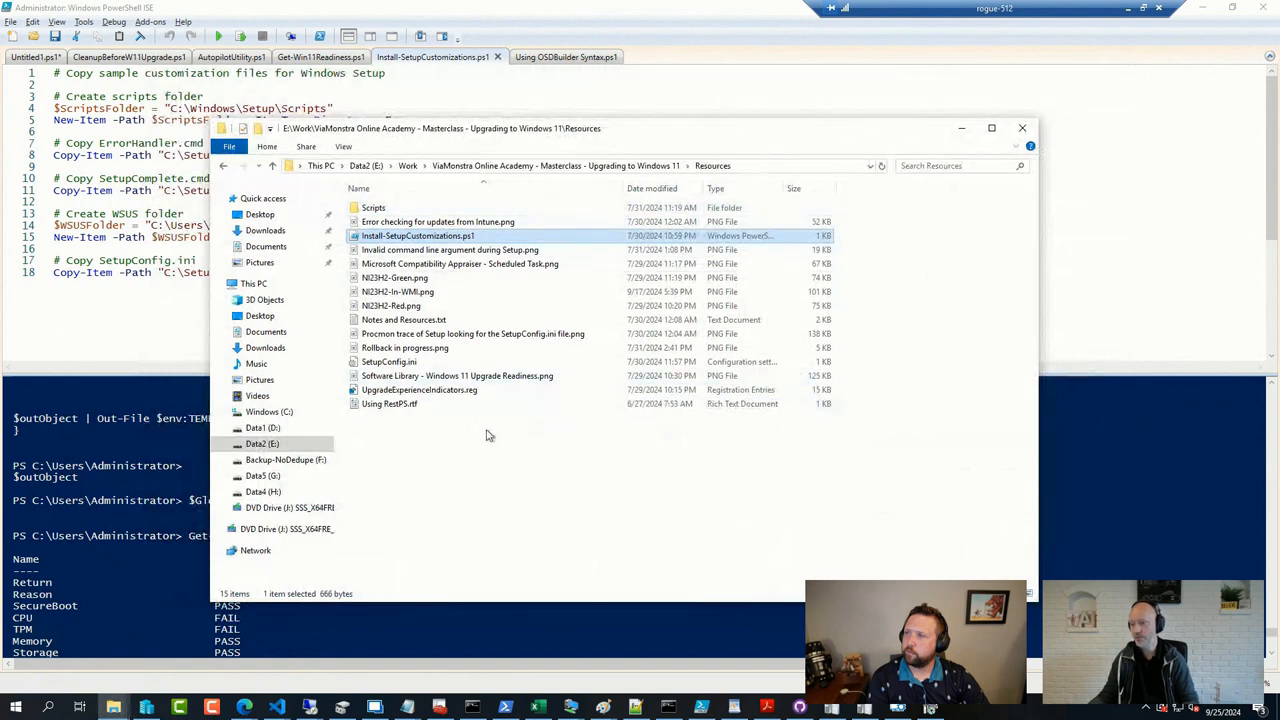
double_click(389, 361)
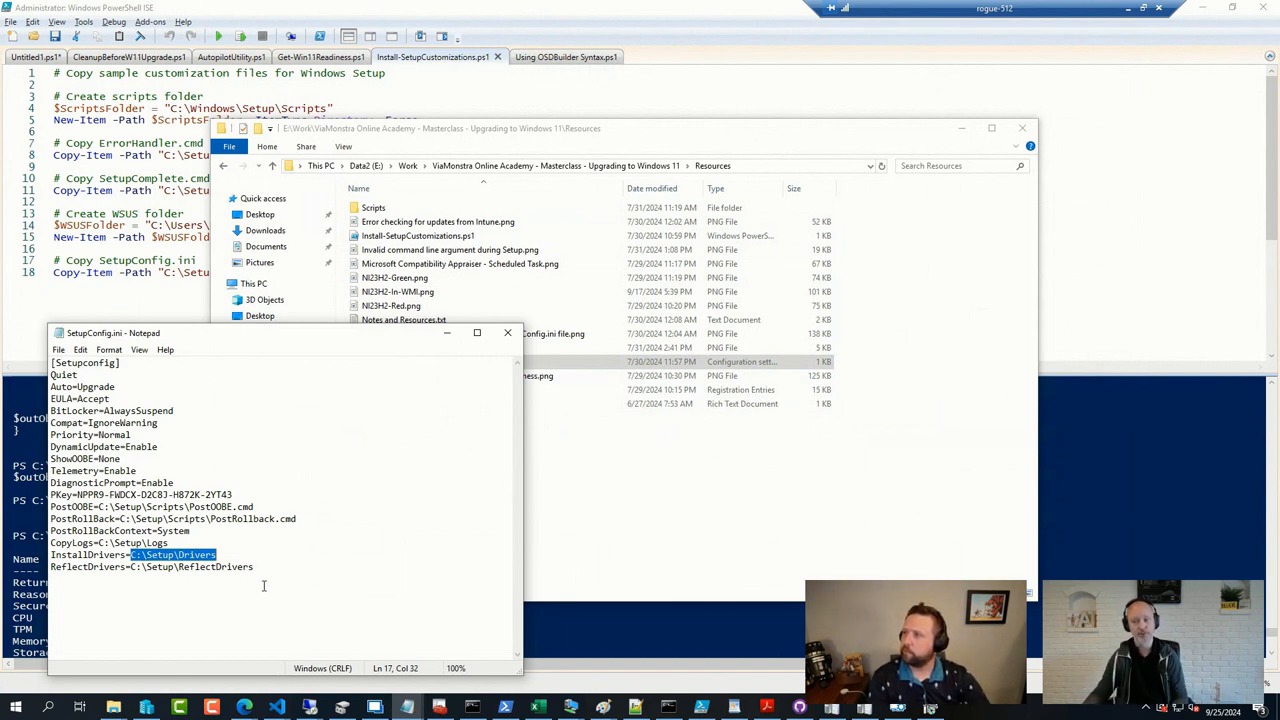
click(147, 555)
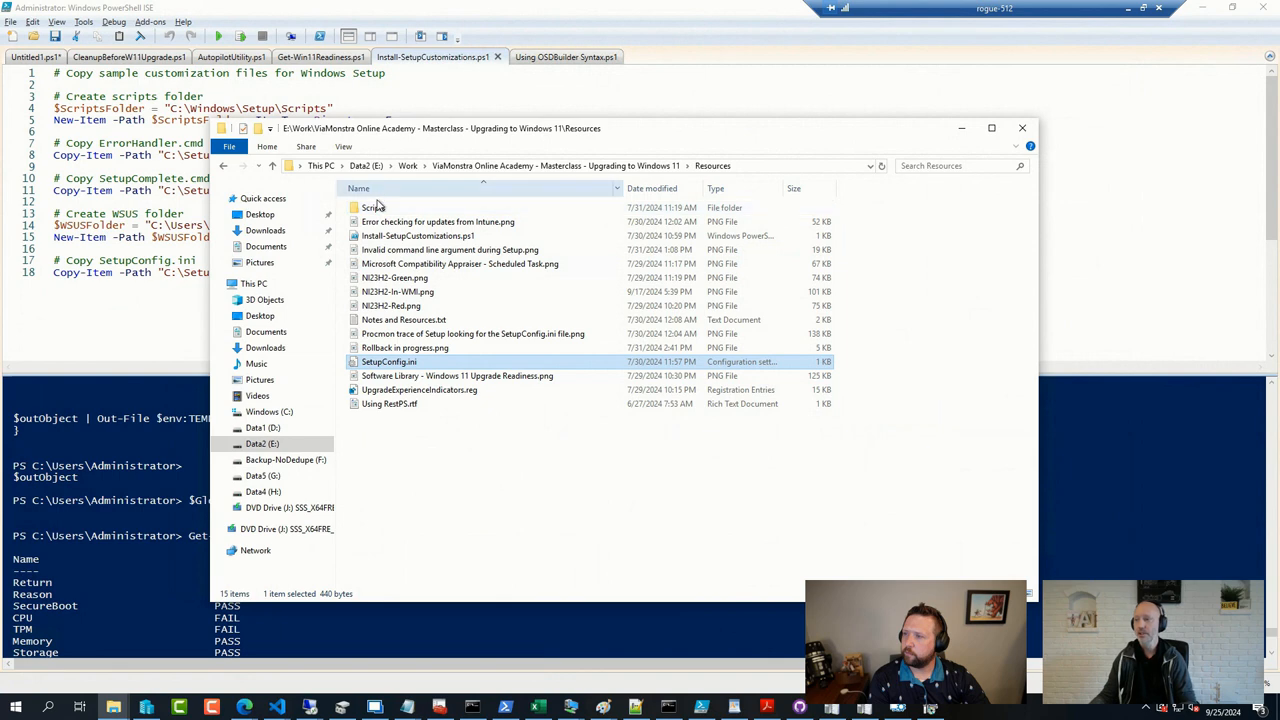
- Review the Scripts folder's ErrorHandler, PostOOBE, PostRollback and SetupComplete scripts, then close Explorer
double_click(372, 207)
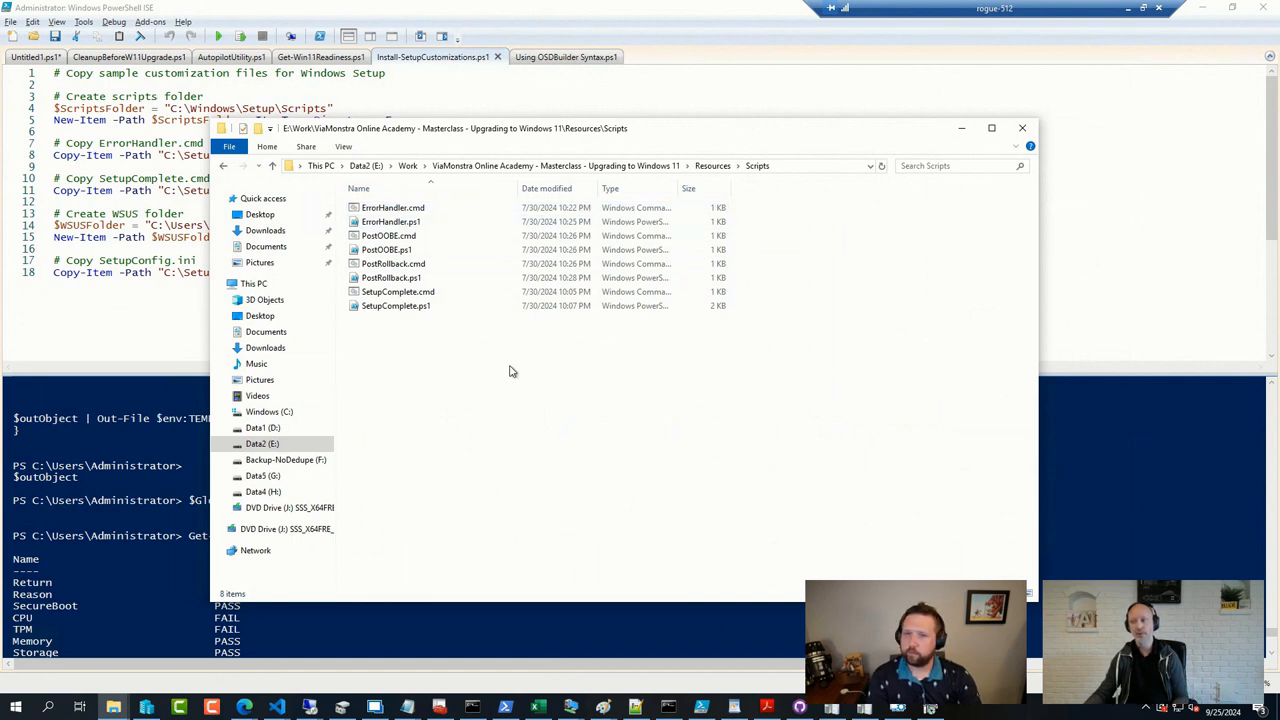
mouse_move(527, 393)
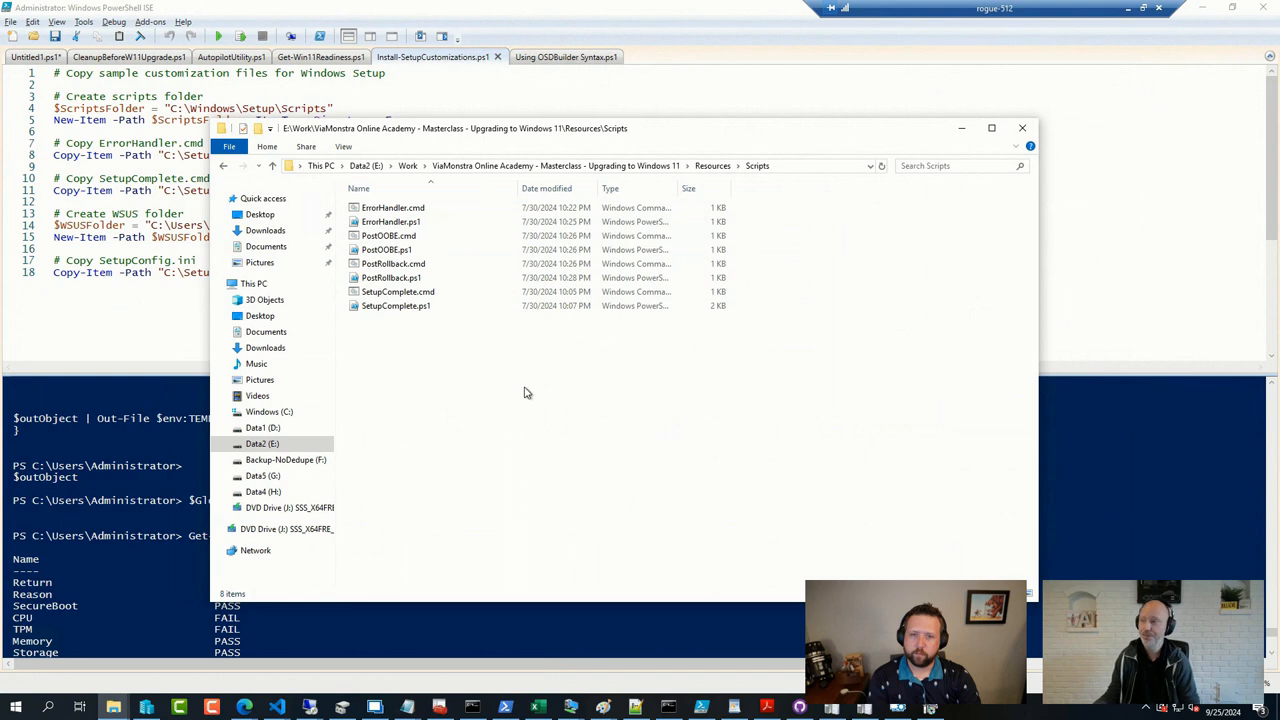
mouse_move(646, 417)
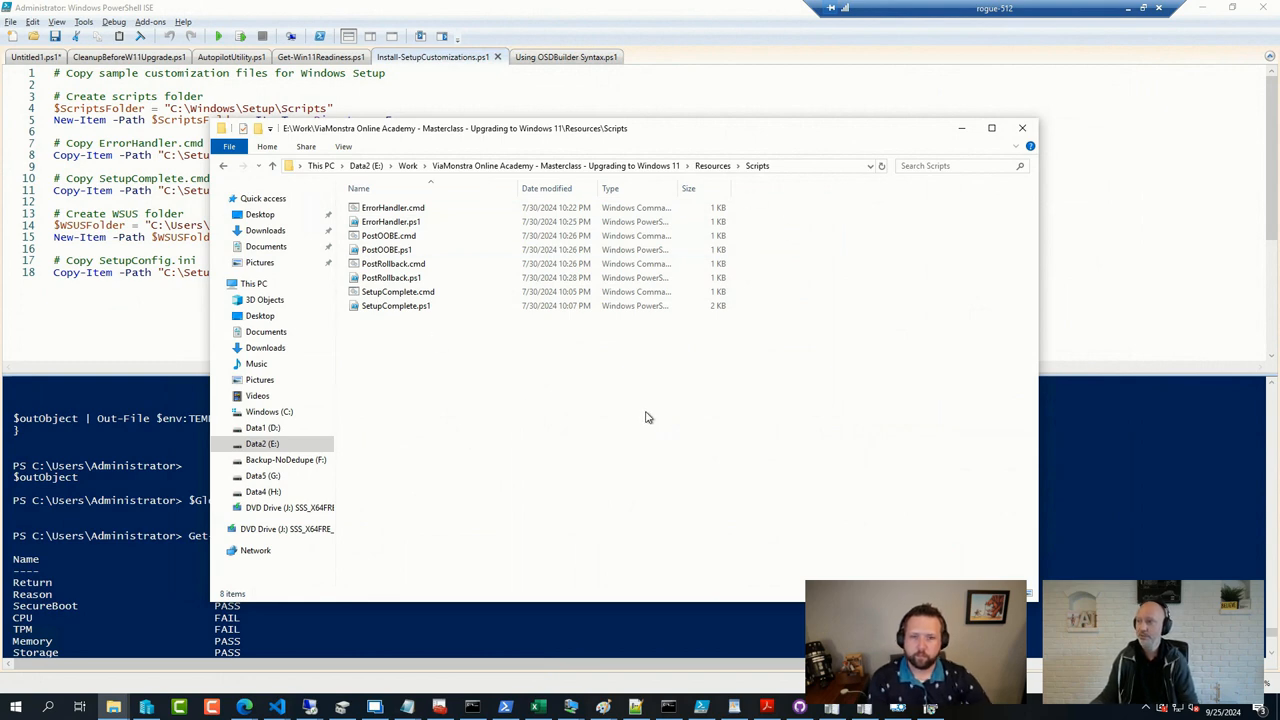
mouse_move(1037, 603)
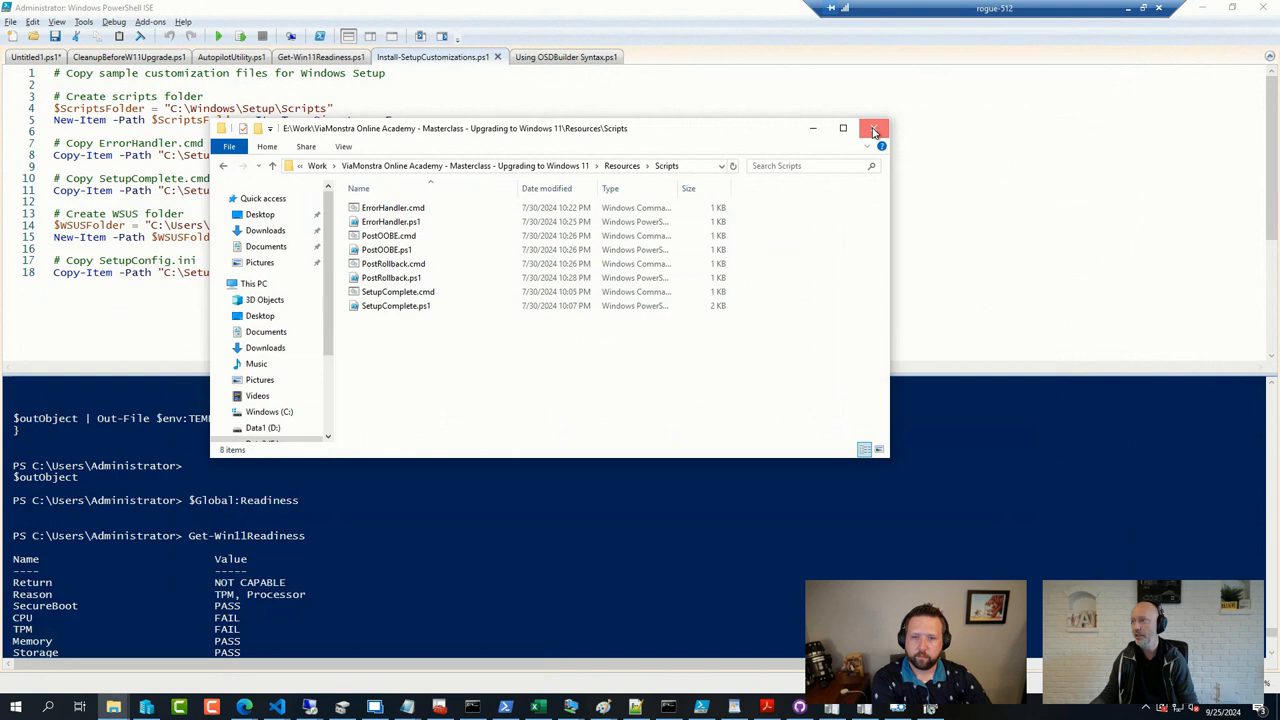
click(873, 128)
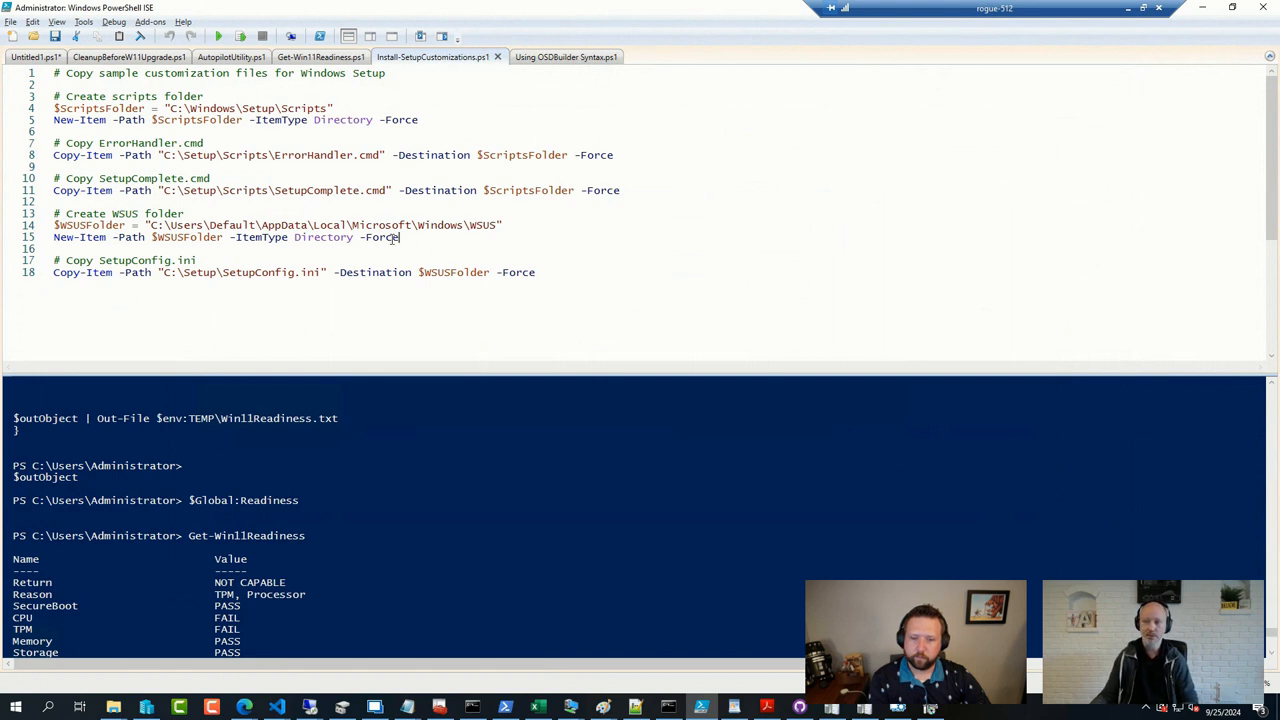
double_click(271, 272)
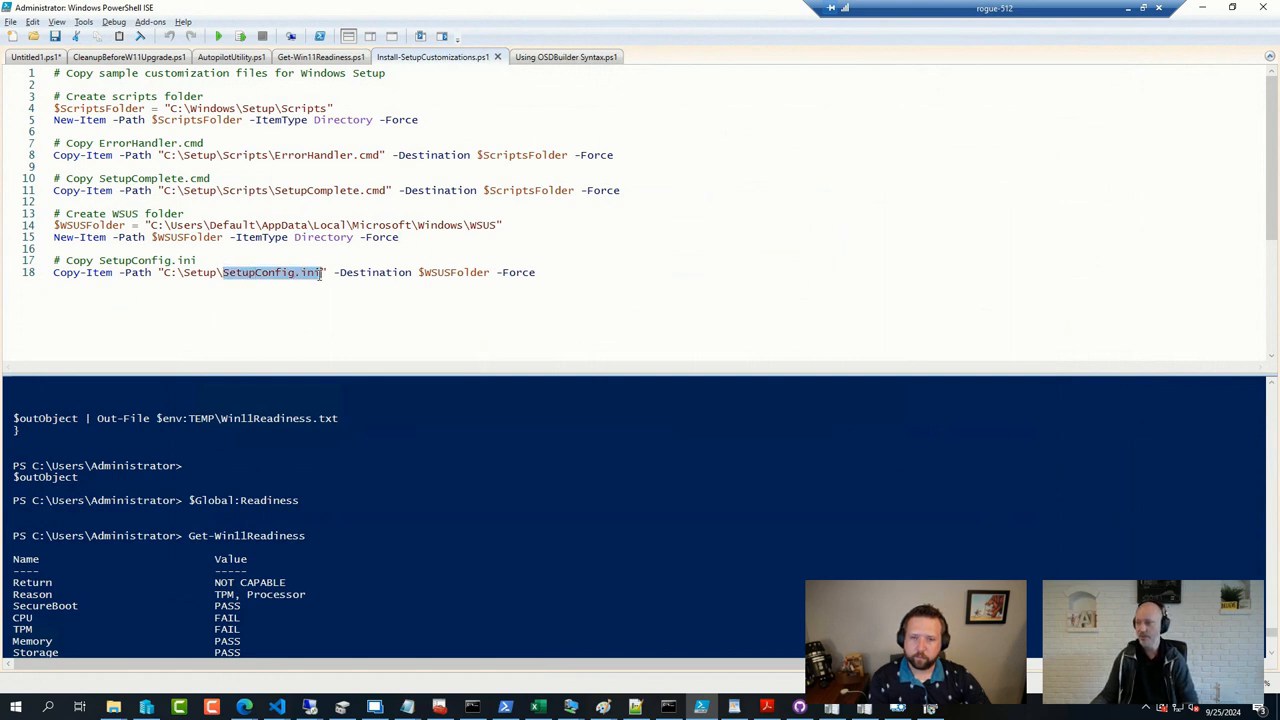
mouse_move(412, 299)
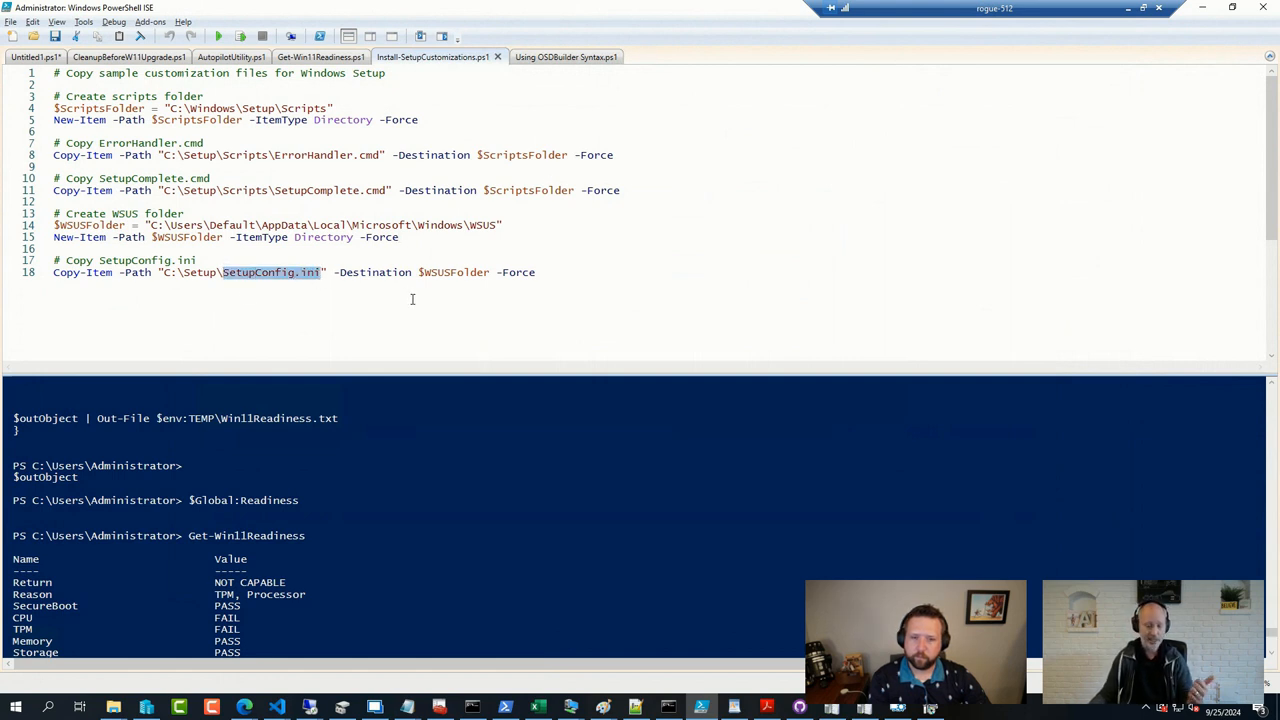